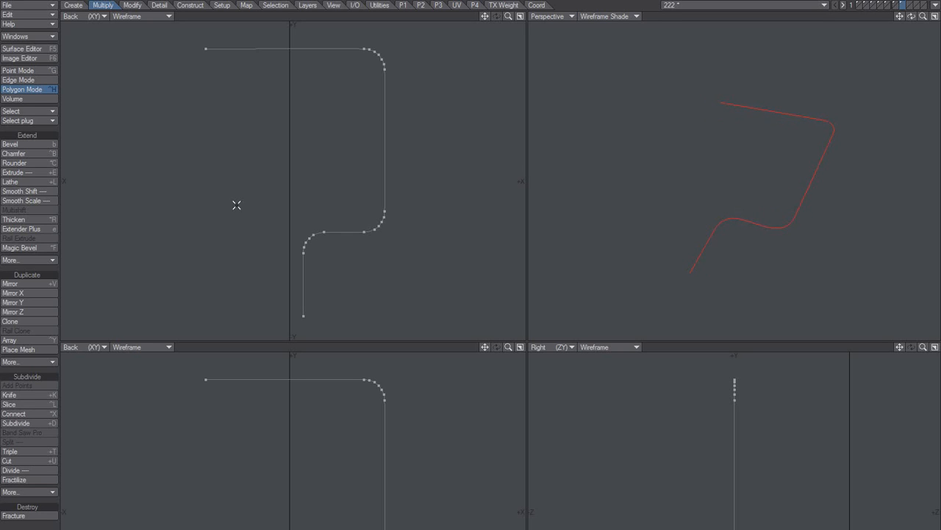
pyautogui.moveTo(403, 176)
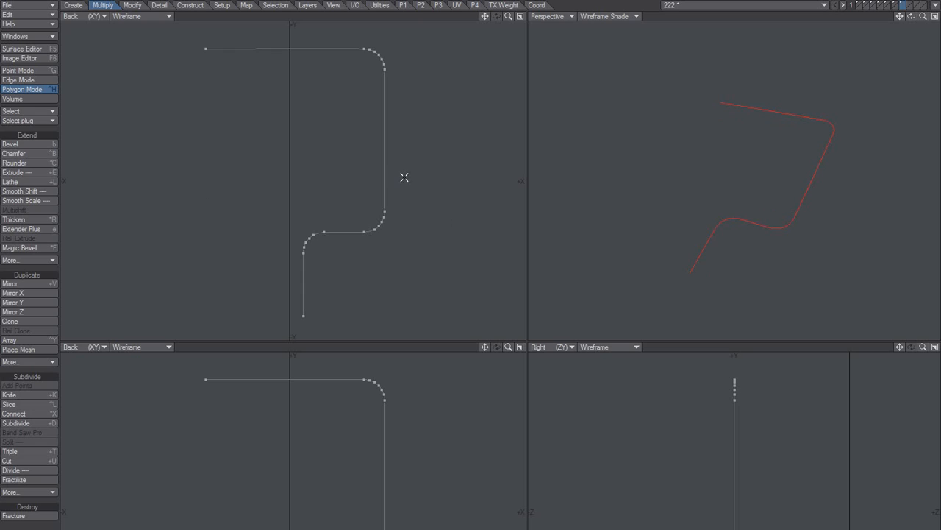
pyautogui.moveTo(404, 181)
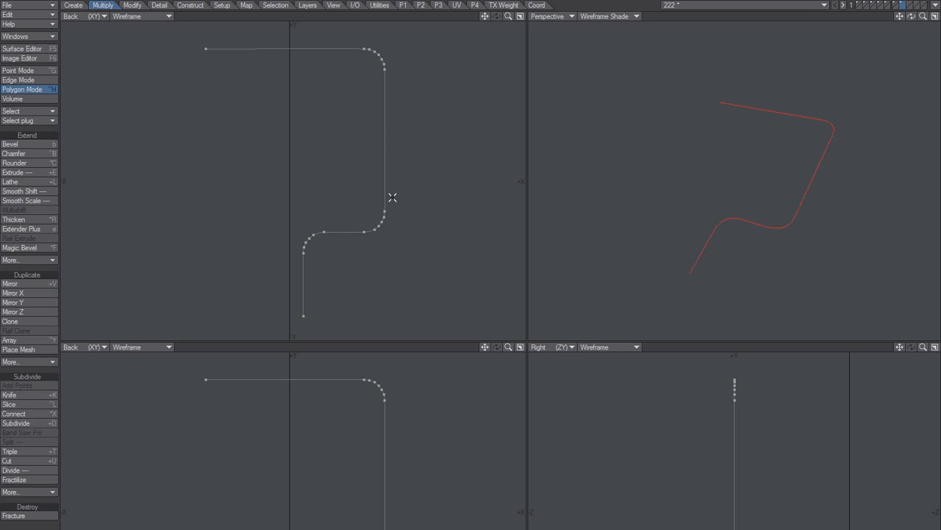
# - Select the points on the curve's lower right bend, then clear the point selection
pyautogui.click(22, 71)
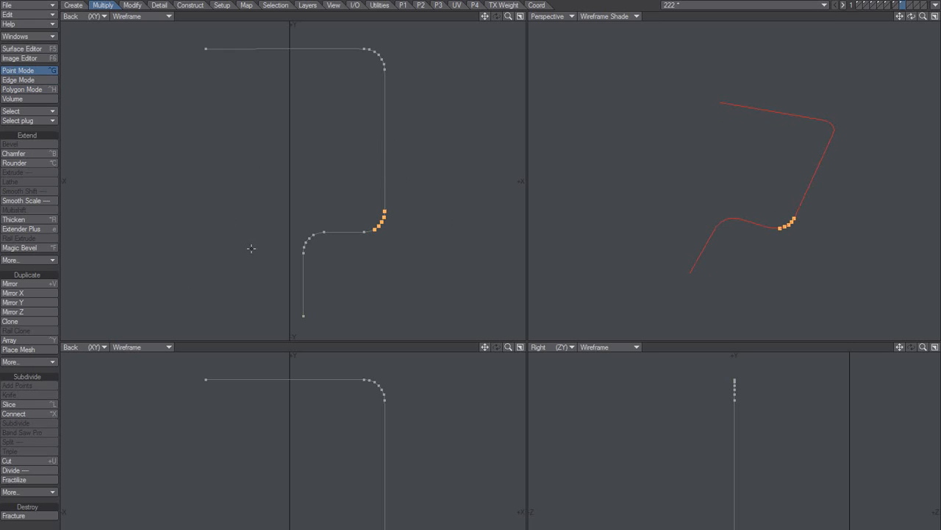
pyautogui.moveTo(415, 236)
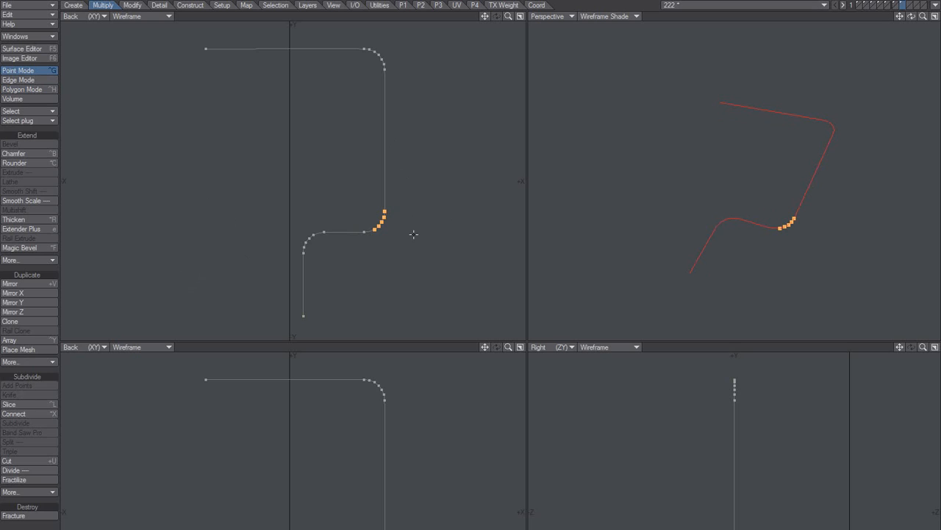
pyautogui.click(22, 89)
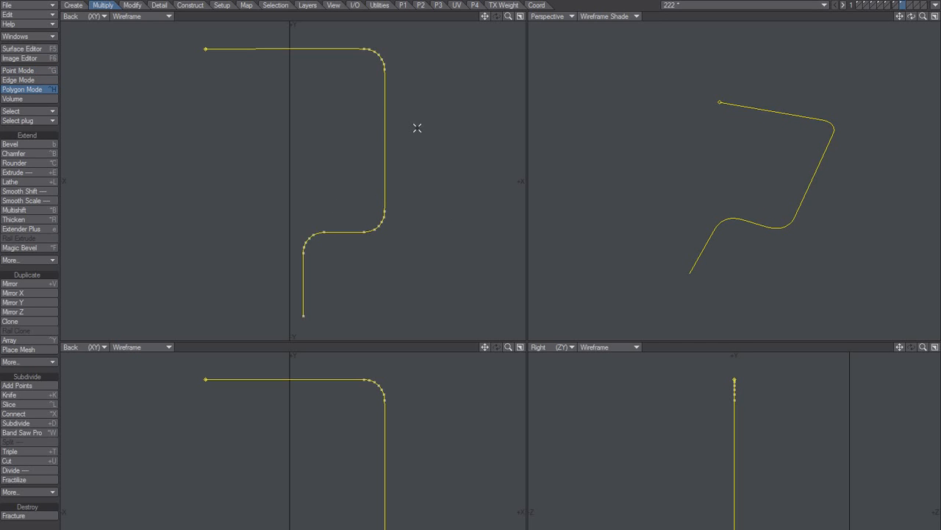
pyautogui.moveTo(400, 151)
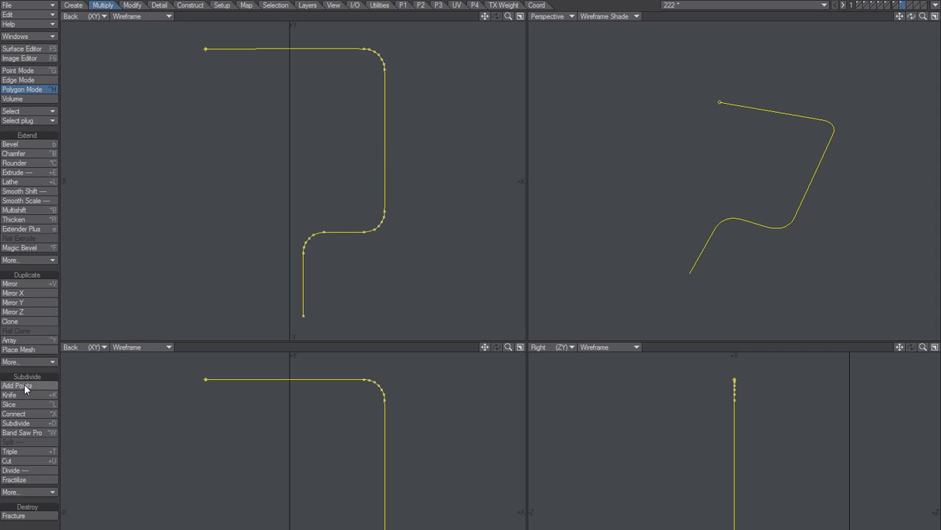
# - Activate Add Points to insert an extra point on the curve's right vertical stretch
pyautogui.click(18, 385)
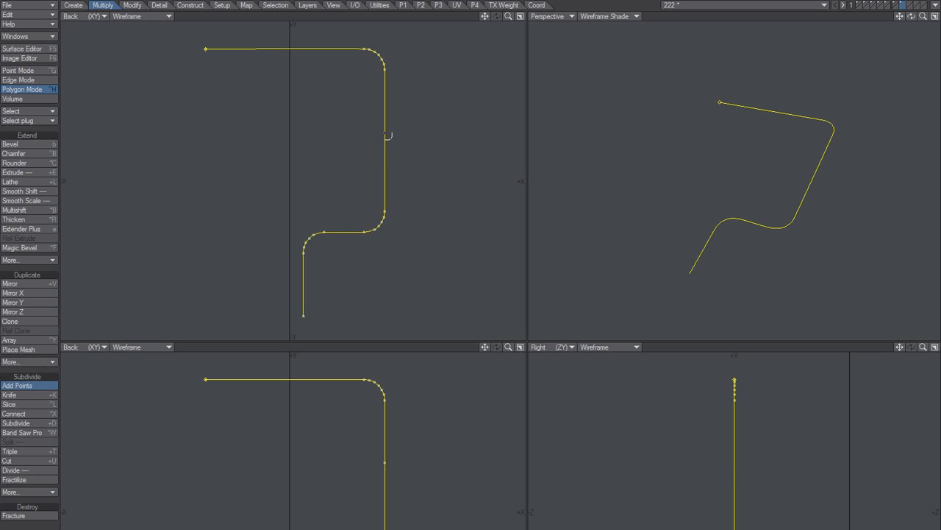
pyautogui.moveTo(370, 141)
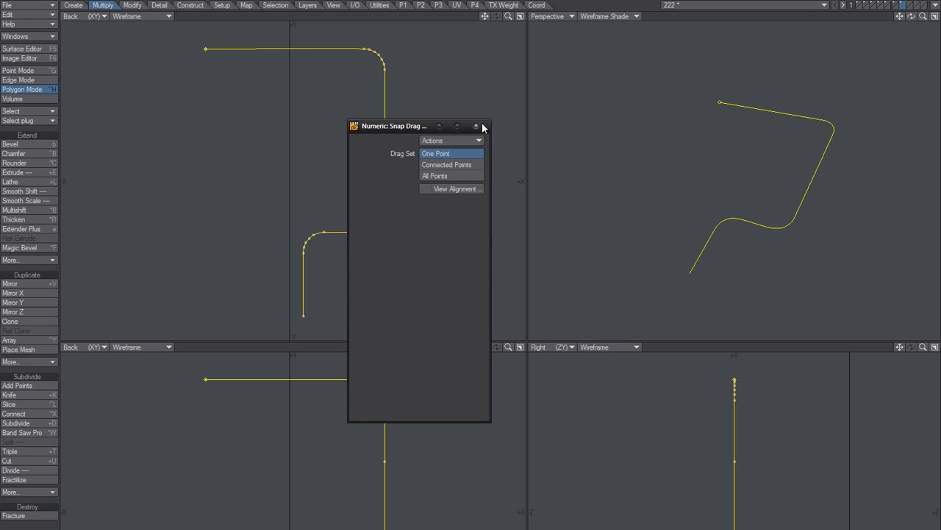
pyautogui.click(477, 127)
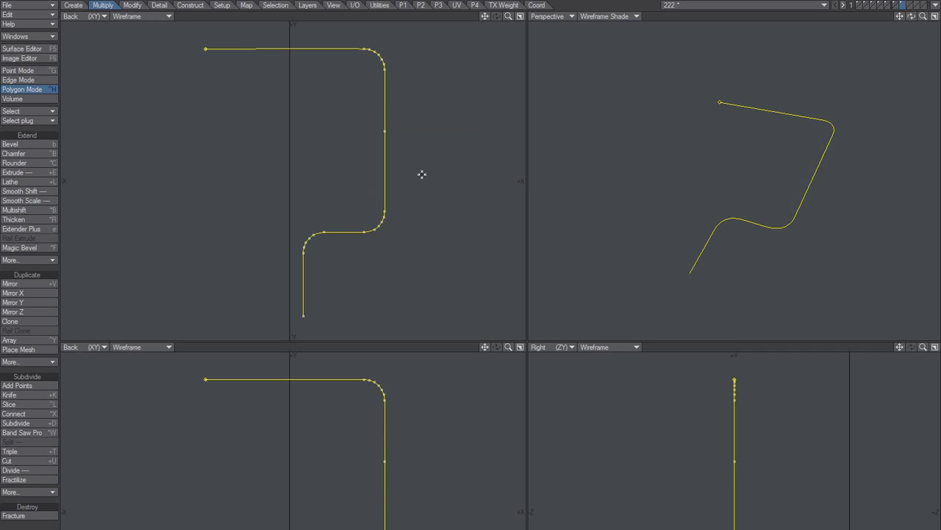
pyautogui.moveTo(421, 158)
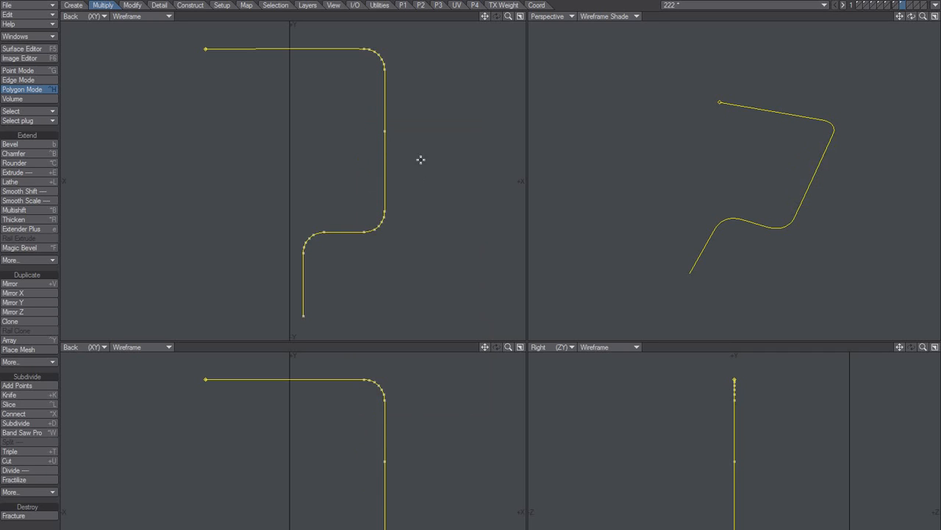
pyautogui.moveTo(406, 163)
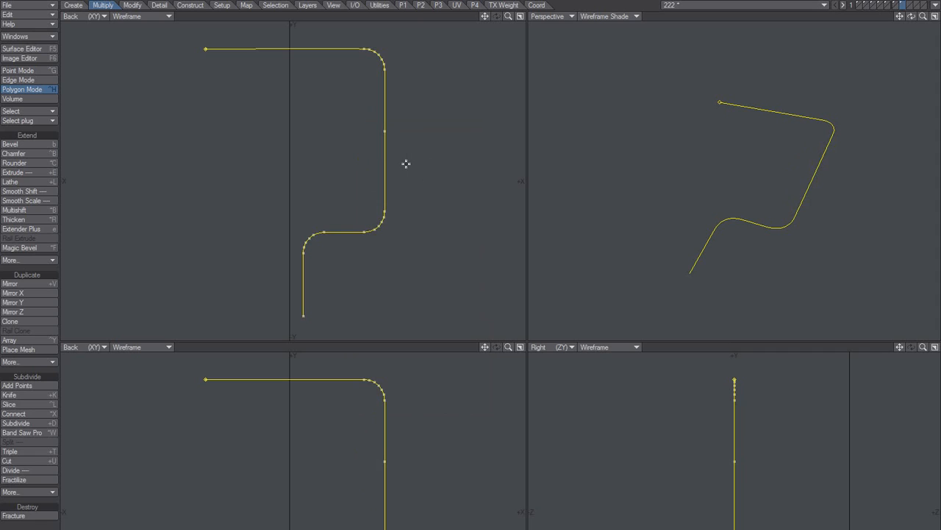
# - Deselect the curve so the new point can be handled in Point Mode
pyautogui.click(17, 70)
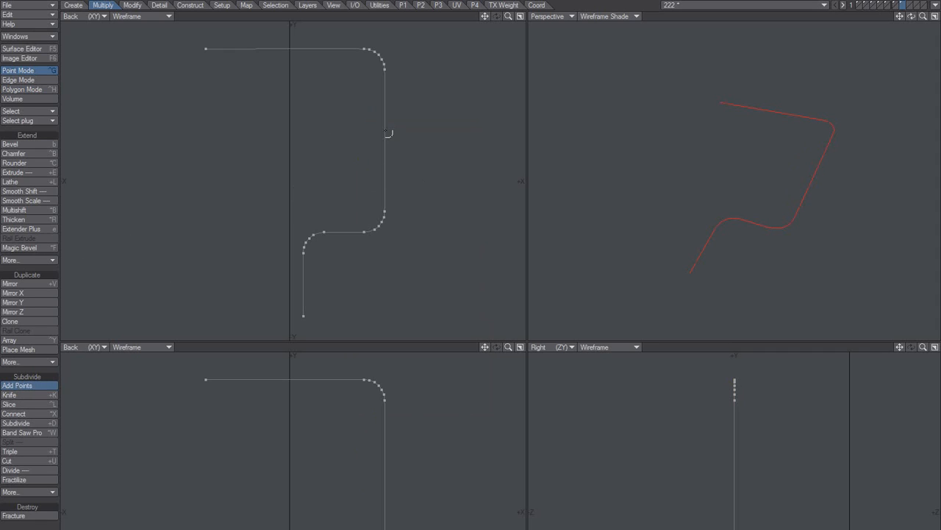
pyautogui.moveTo(412, 200)
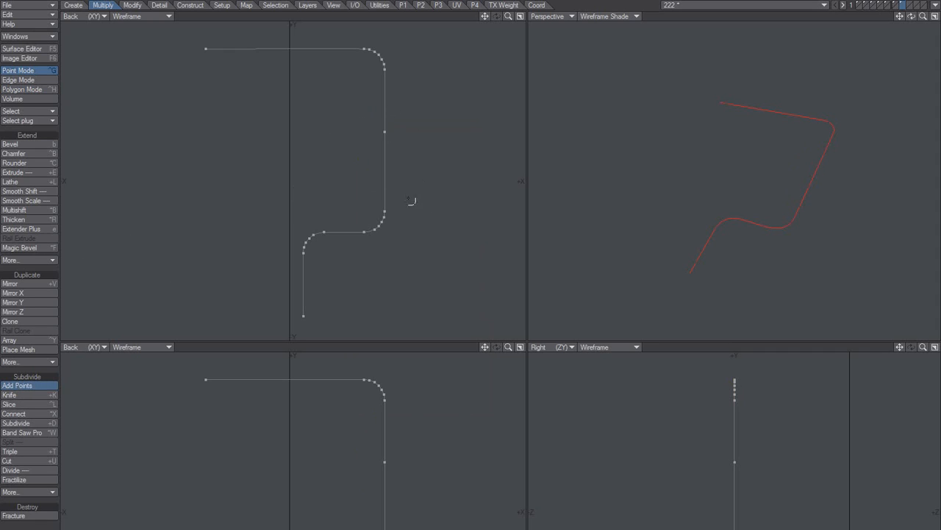